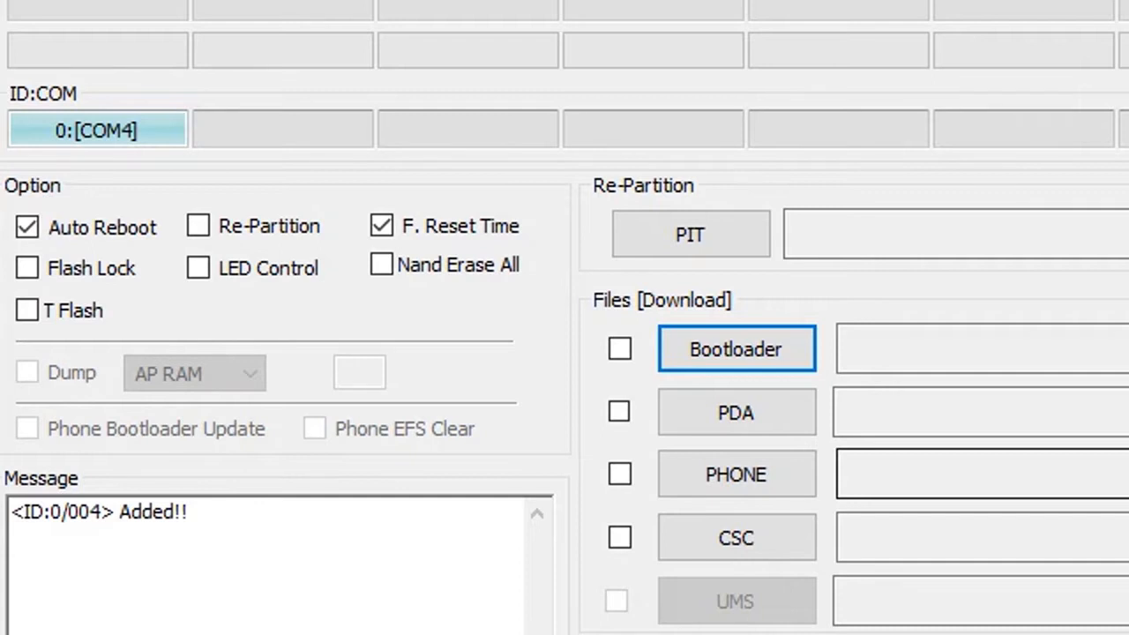
# - Load twrp-3.0.2-2-i9300.img.tar from the D: folder into the PDA slot
pyautogui.click(736, 412)
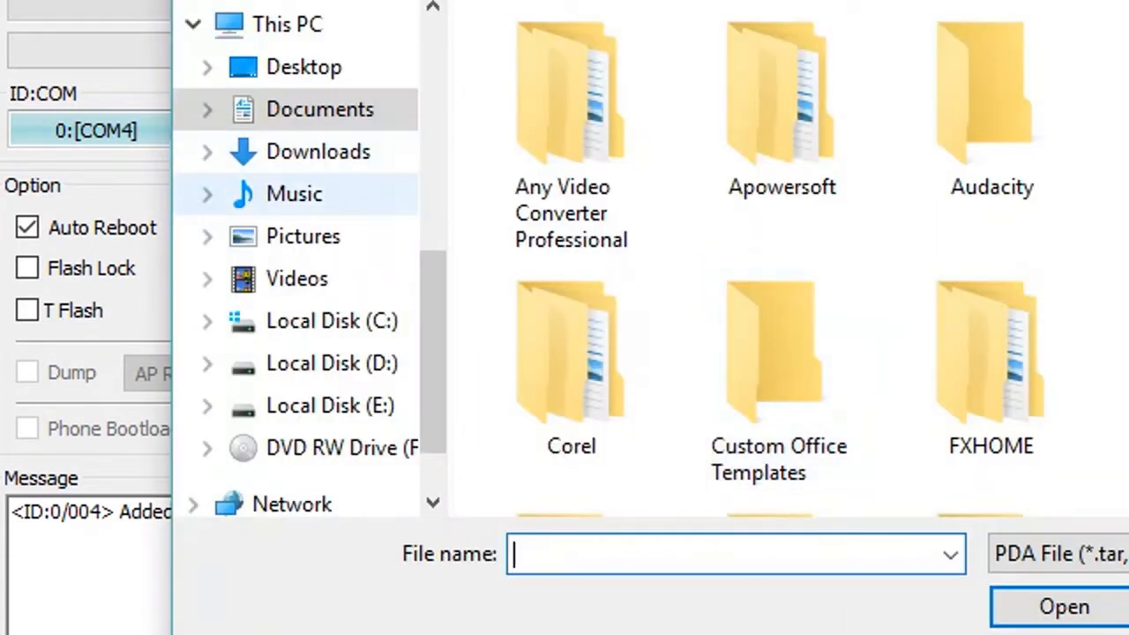
pyautogui.click(331, 363)
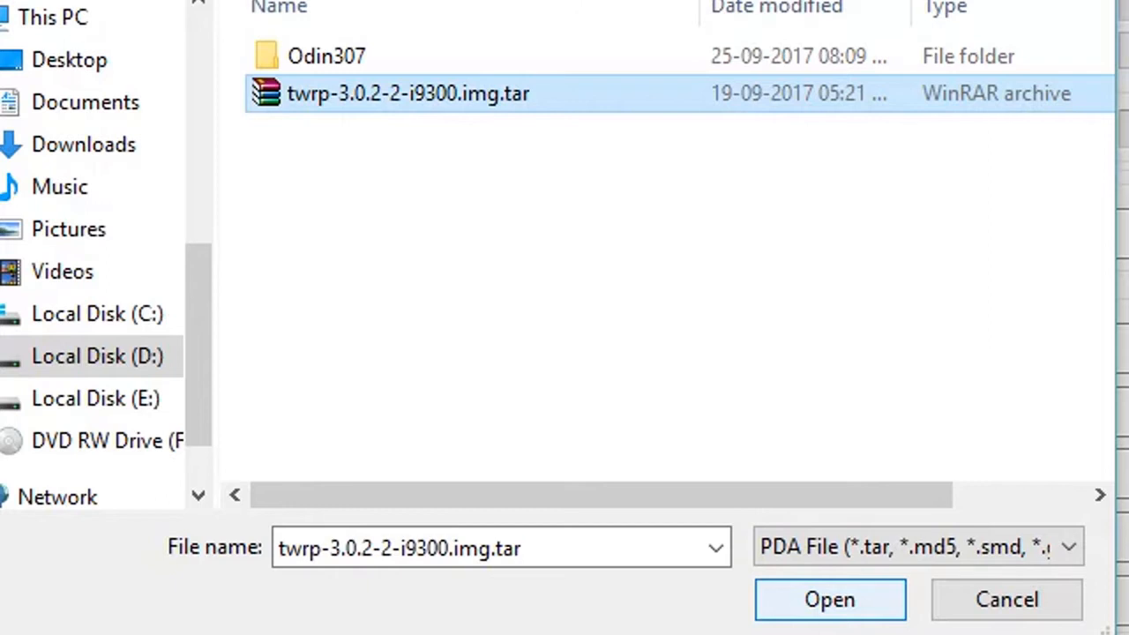
pyautogui.click(828, 599)
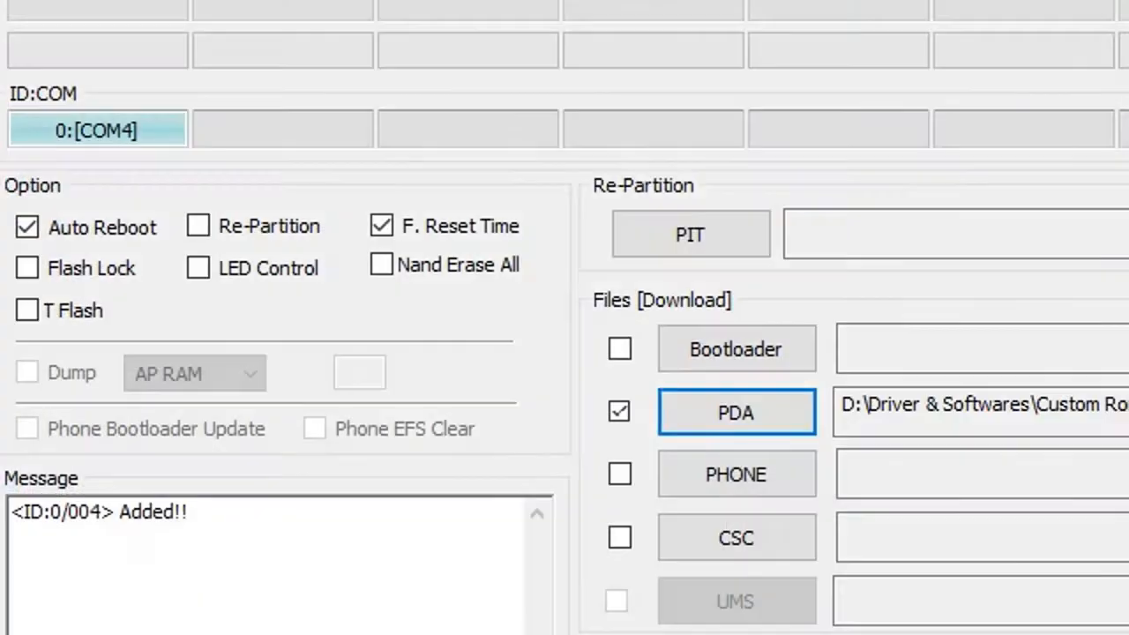